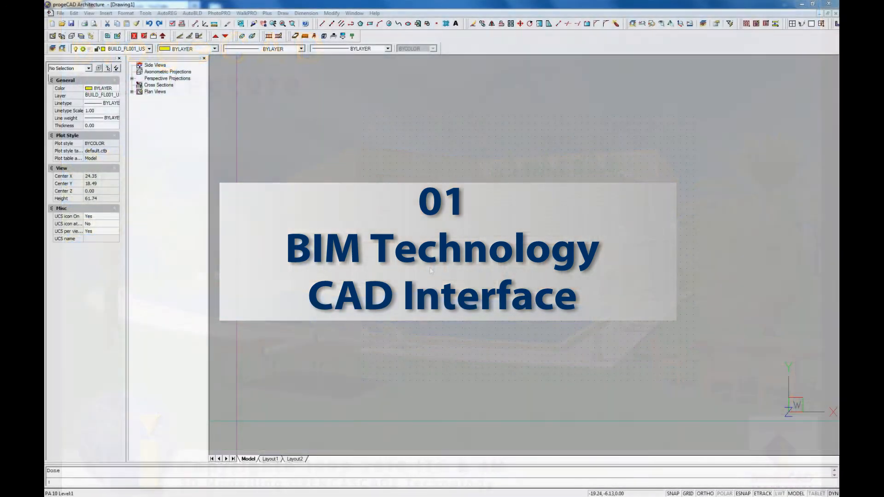
Start the _open command from the Standard toolbar's Open button
{"action": "left_click", "coordinate": [61, 23]}
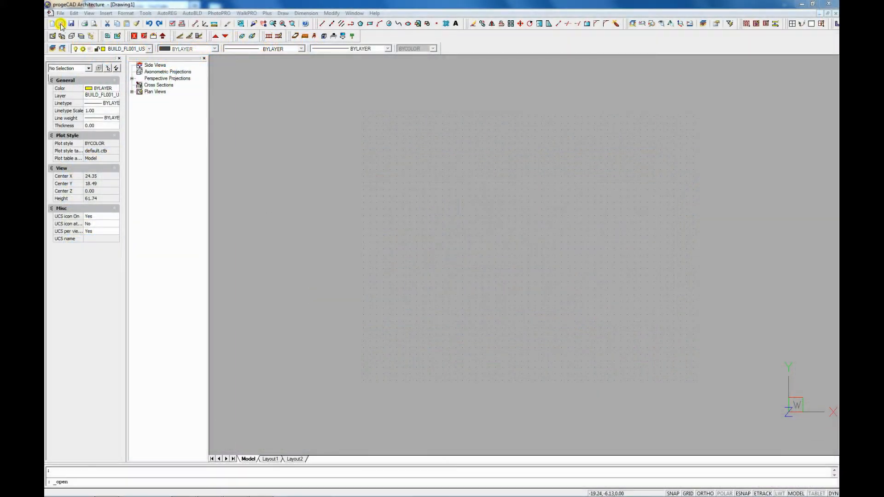
Open the villa drawing PROJETTO-VILLA.dwg
{"action": "left_click", "coordinate": [61, 23]}
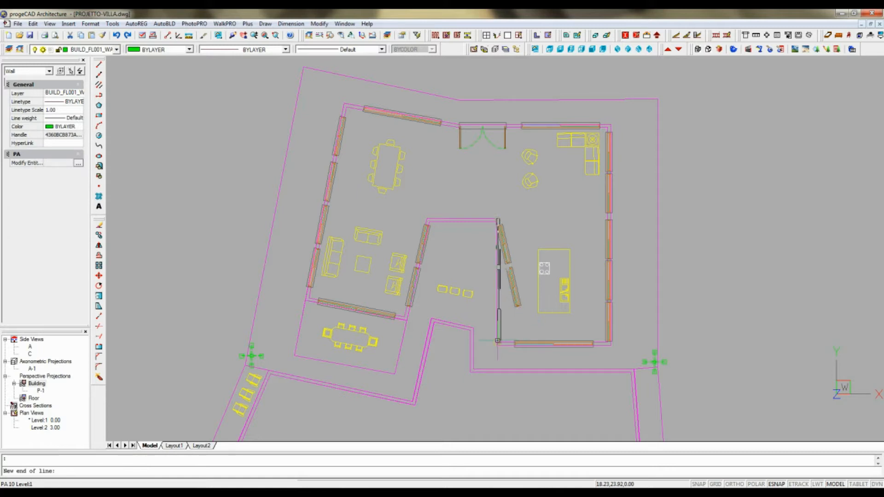
Draw a V-shaped polyline in the right-hand room
{"action": "scroll", "scroll_direction": "up", "scroll_amount": 3}
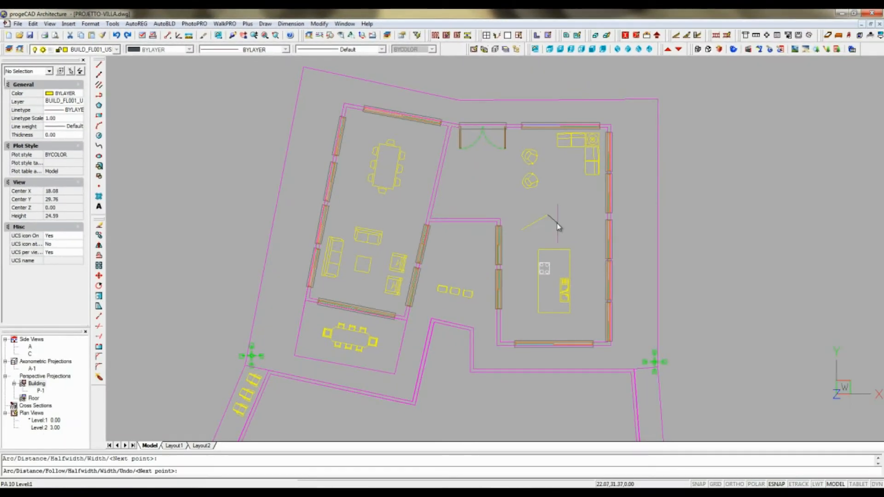
{"action": "left_click", "coordinate": [515, 157]}
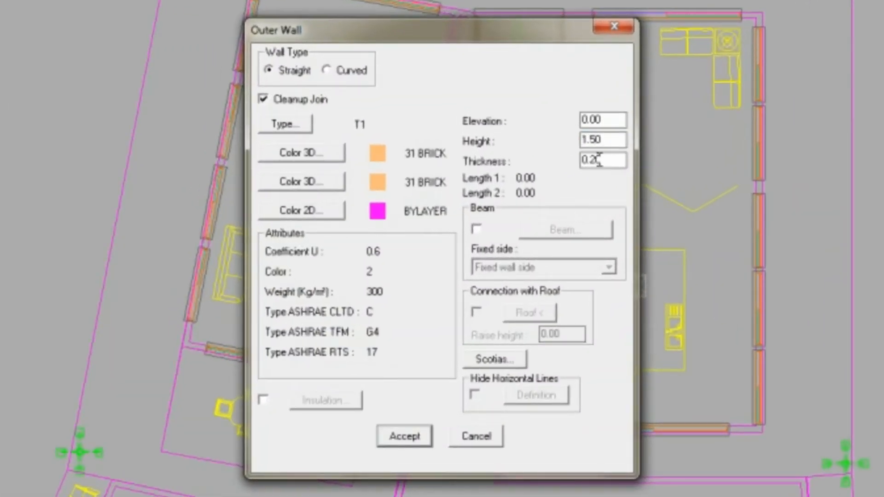
Accept outer wall height 1.50 and thickness 0.2, and convert the V-shaped polyline into a wall
{"action": "left_click", "coordinate": [404, 436]}
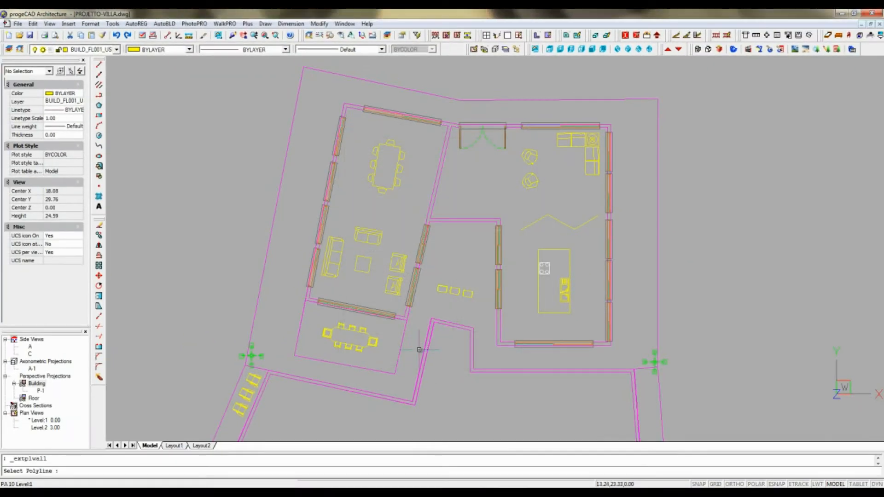
{"action": "left_click", "coordinate": [558, 222]}
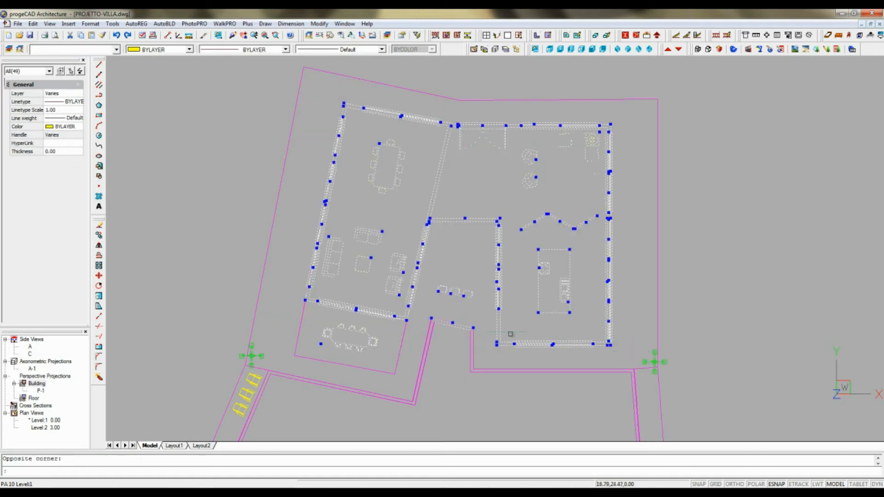
Filter the selection to Wall(13) and set their 2D colour to blue (5)
{"action": "left_click", "coordinate": [349, 341]}
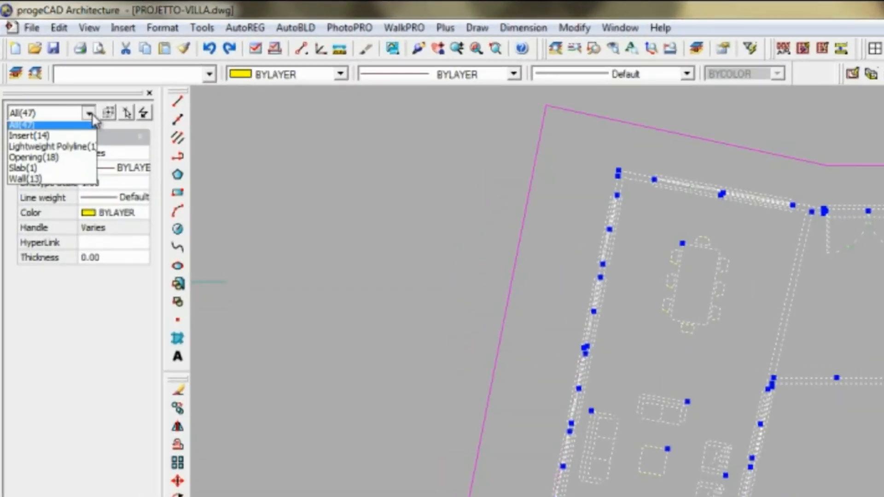
{"action": "left_click", "coordinate": [23, 178]}
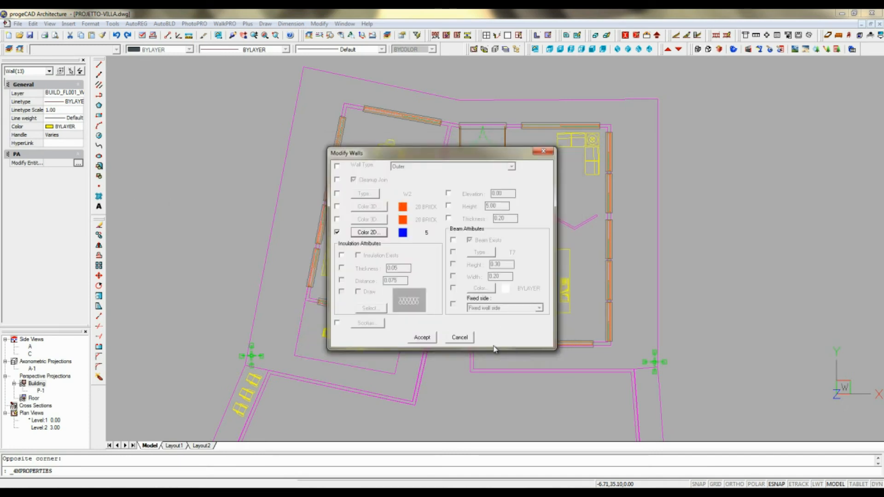
{"action": "left_click", "coordinate": [422, 337]}
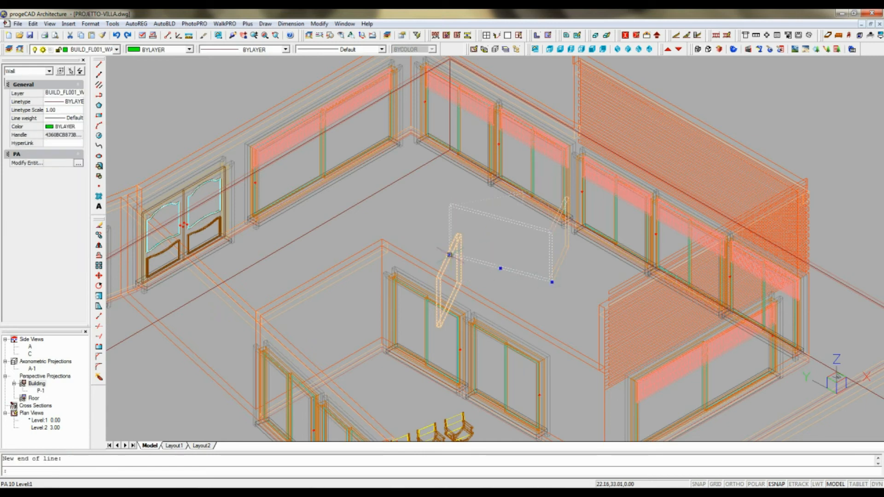
Cancel the current selection in the isometric 3D view
{"action": "key", "text": "Escape"}
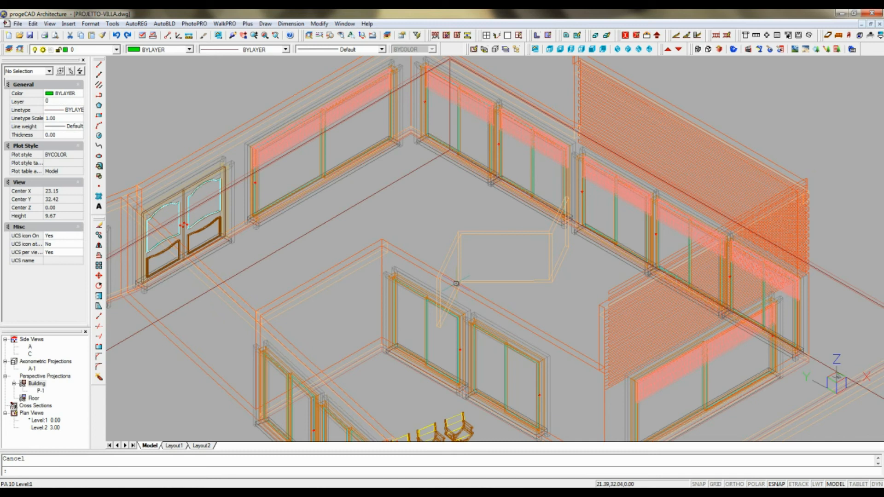